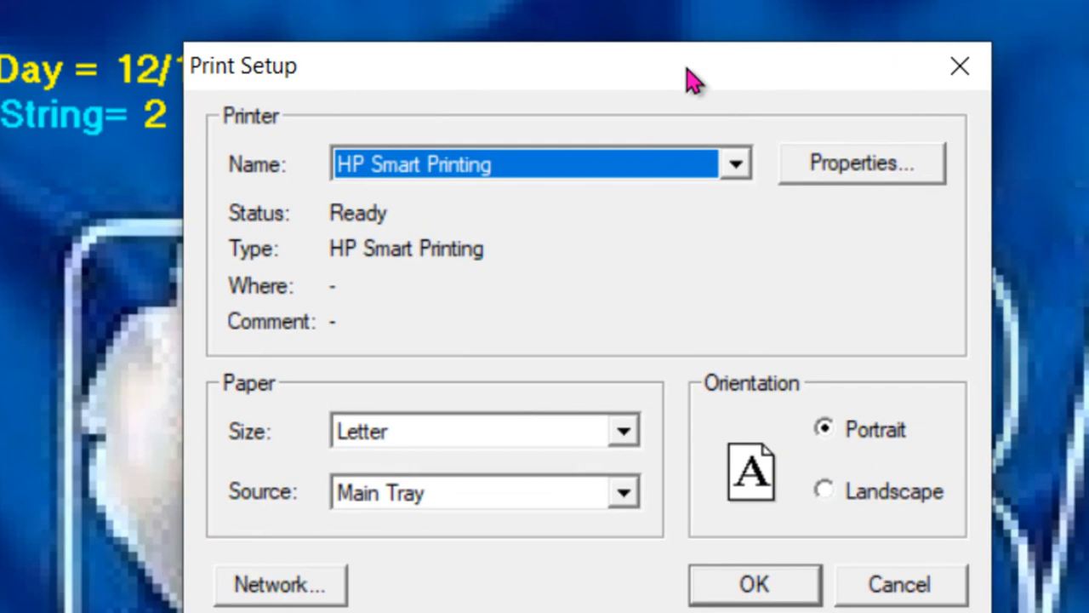
- Accept the Print Setup as HP Smart Printing, Letter, Portrait and close it with OK
left_click(733, 163)
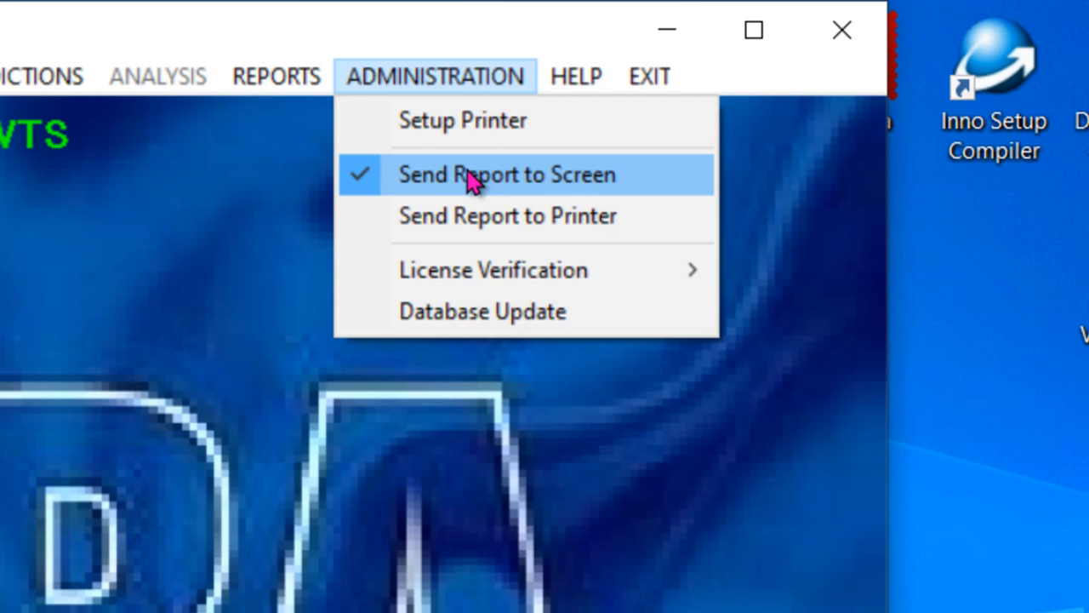
mouse_move(399, 174)
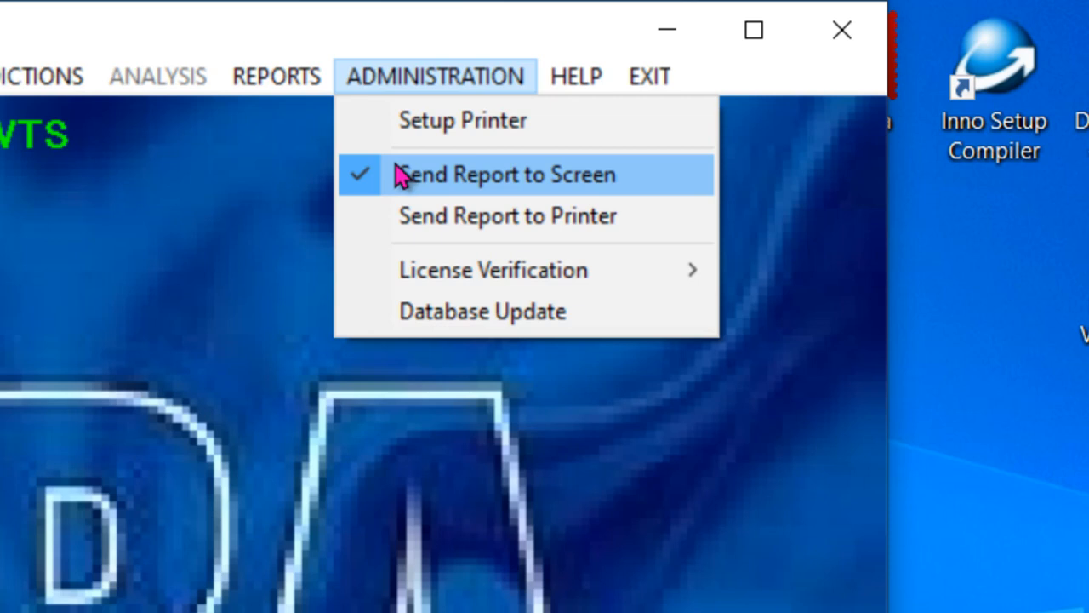
mouse_move(493, 269)
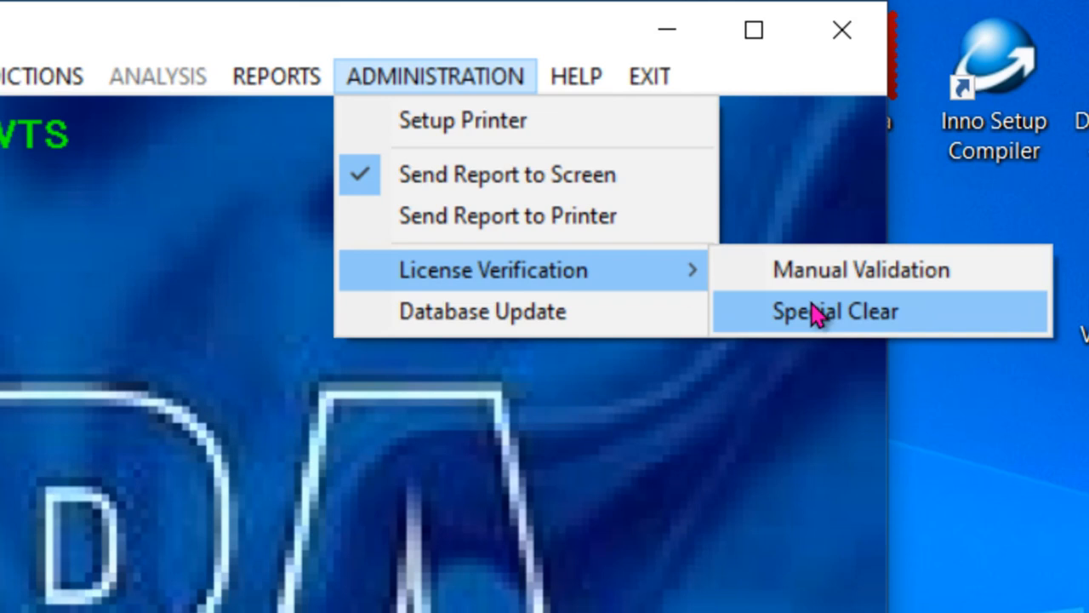
- Start Special Clear of the security codes, then answer No so the license stays intact
left_click(835, 310)
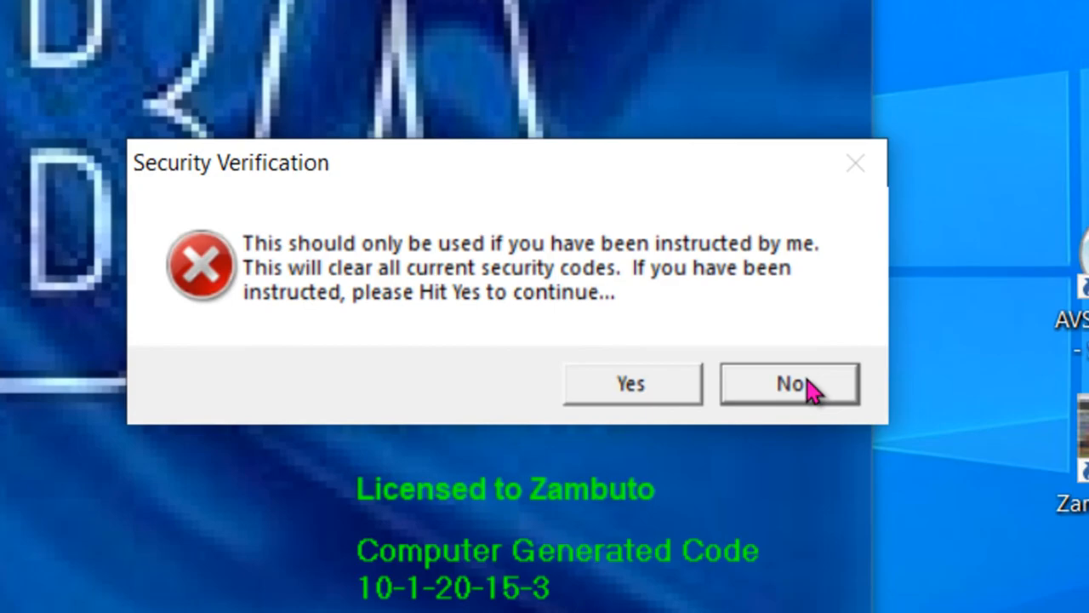
left_click(788, 382)
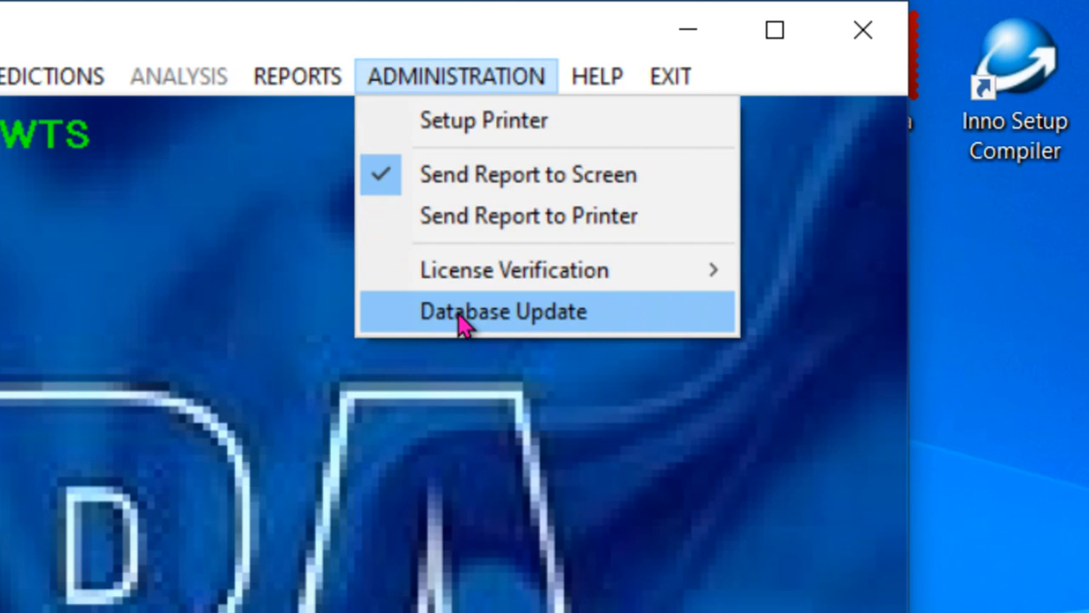
- Run the Database Update from the Administration menu
left_click(504, 310)
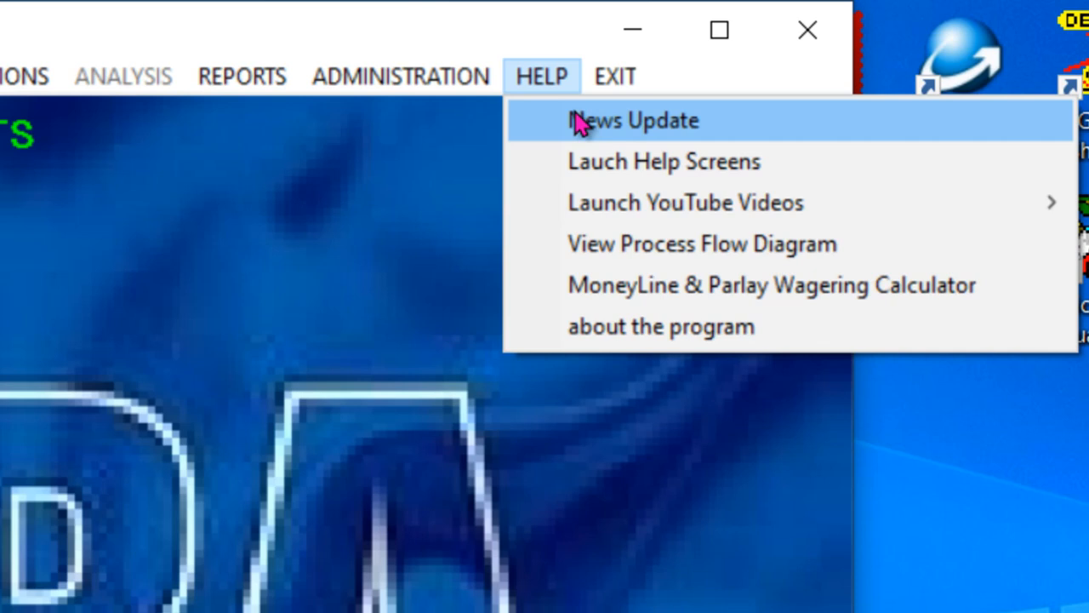
- View the News Update and Basic Flow Diagram help page, then return to the program
left_click(633, 119)
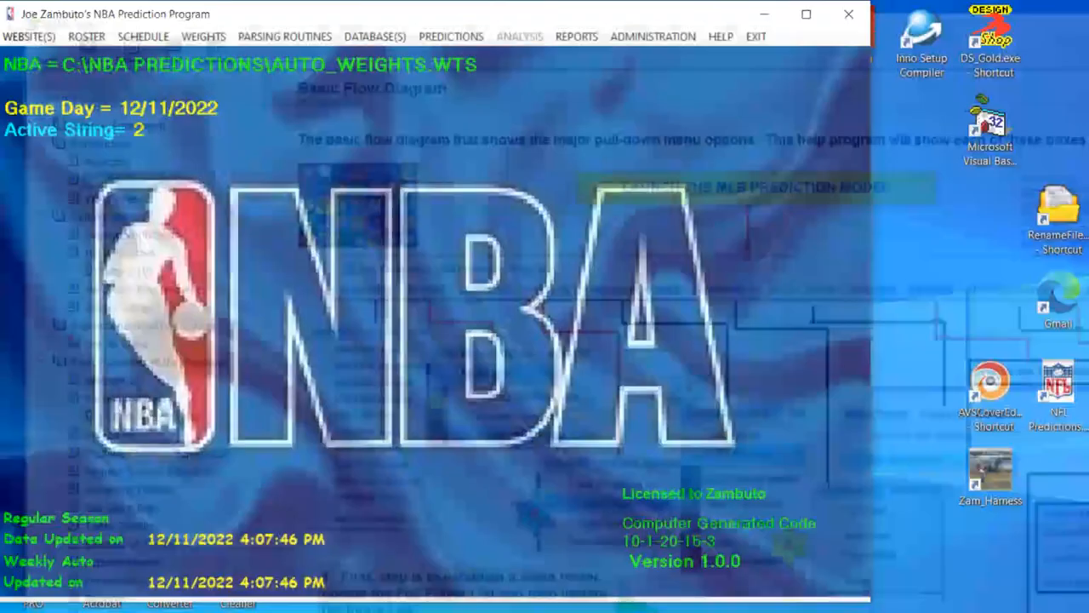
left_click(719, 35)
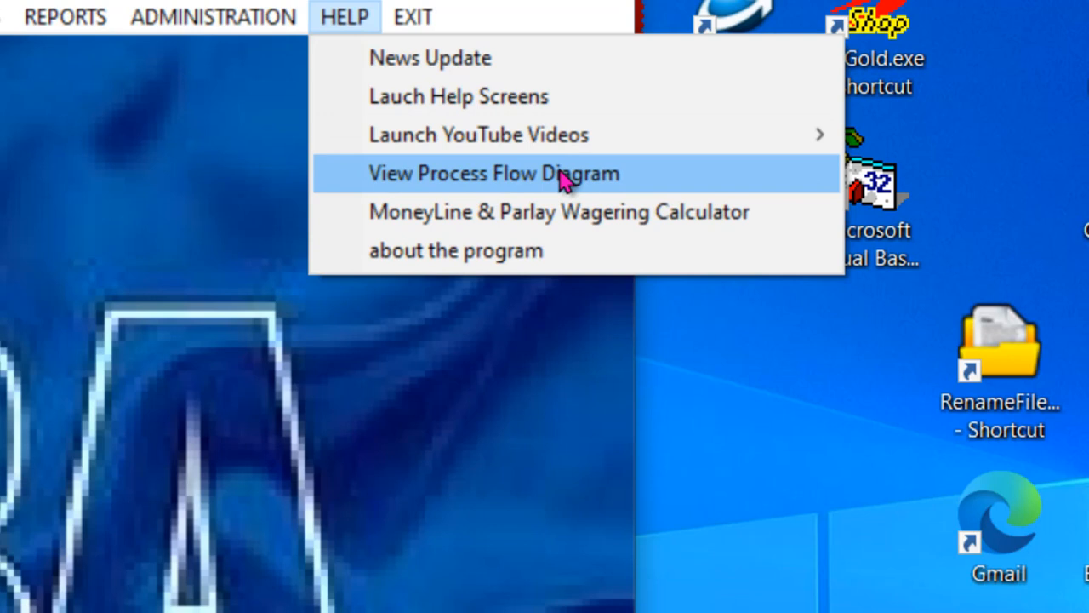
- Bring up the MoneyLine & Parlay Wagering Calculator from the Help menu
left_click(493, 174)
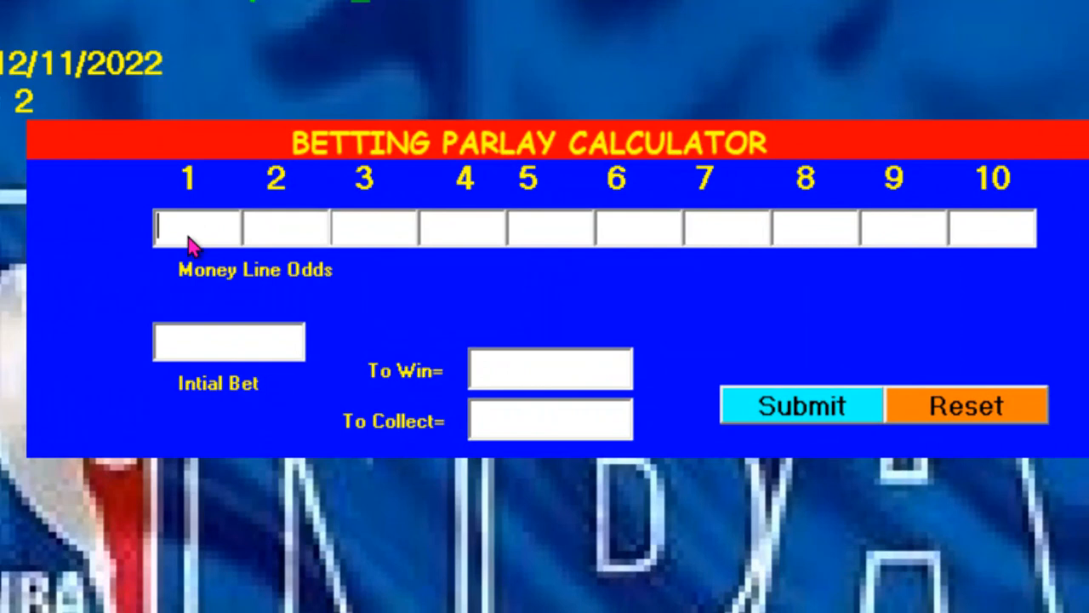
- Calculate a -155, -100, 300 parlay on a 20 bet (243.23 to win), then close the calculator
type("-155")
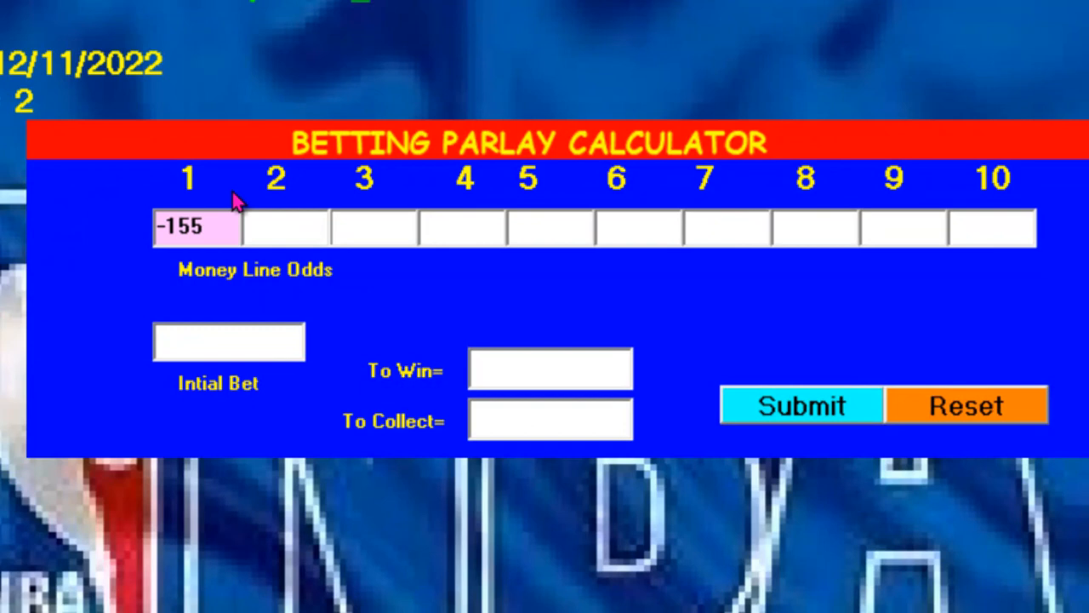
type("-100")
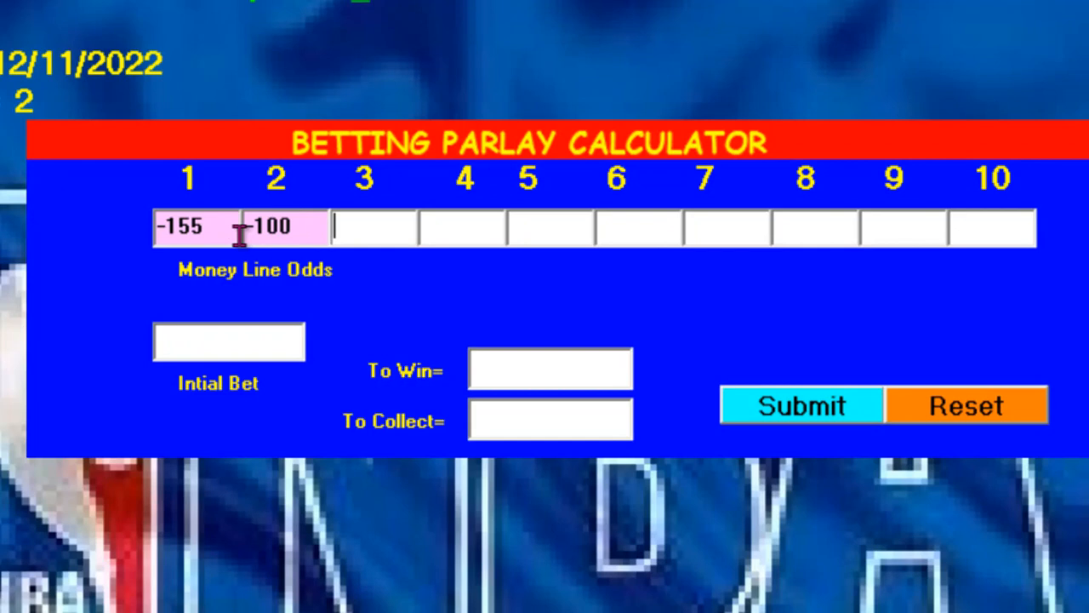
left_click(799, 405)
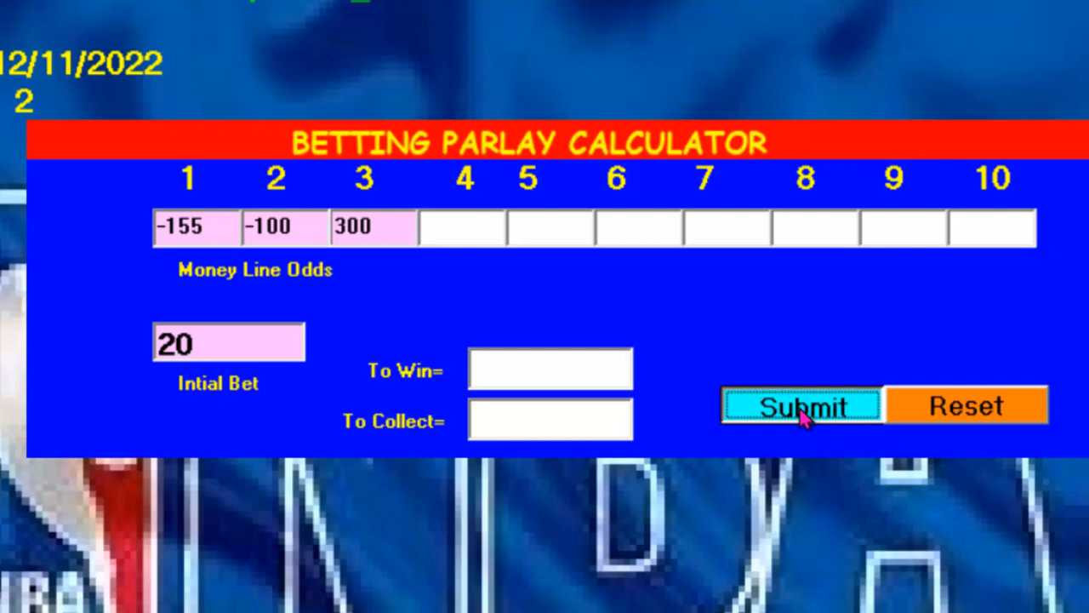
left_click(800, 405)
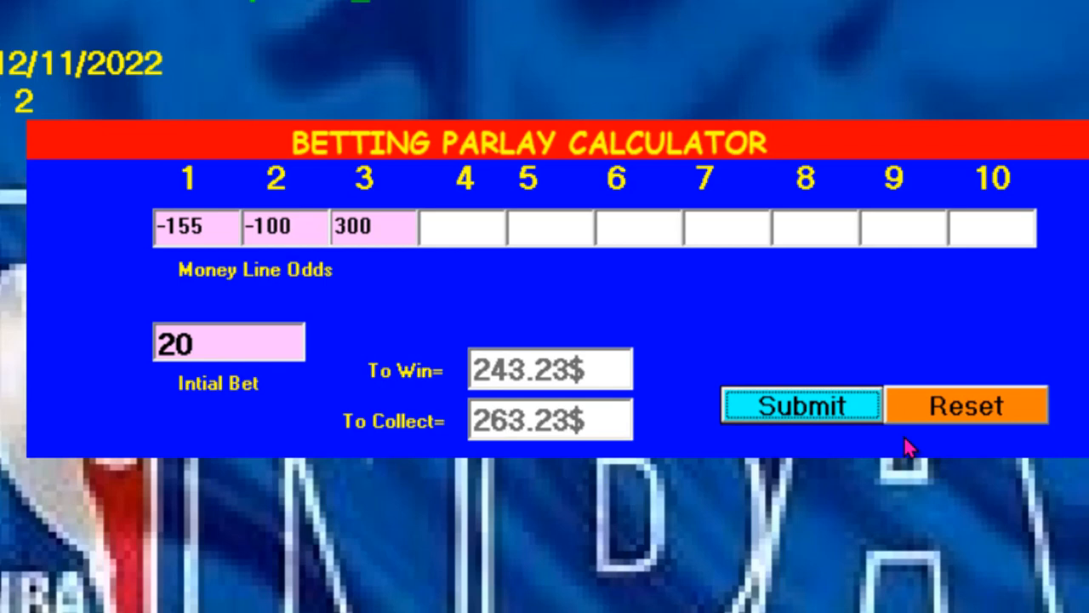
left_click(538, 61)
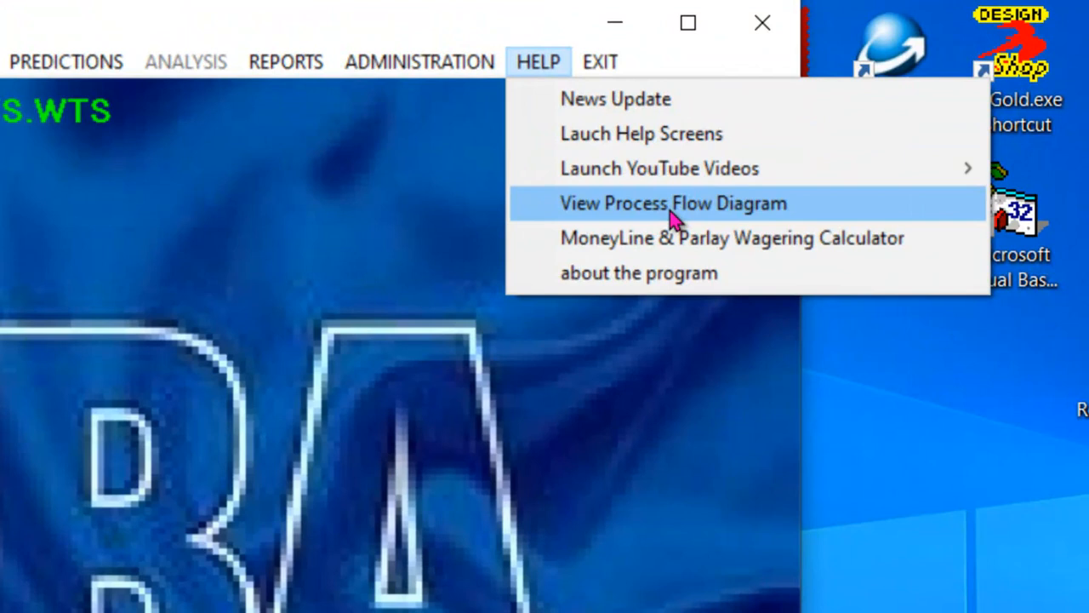
mouse_move(672, 238)
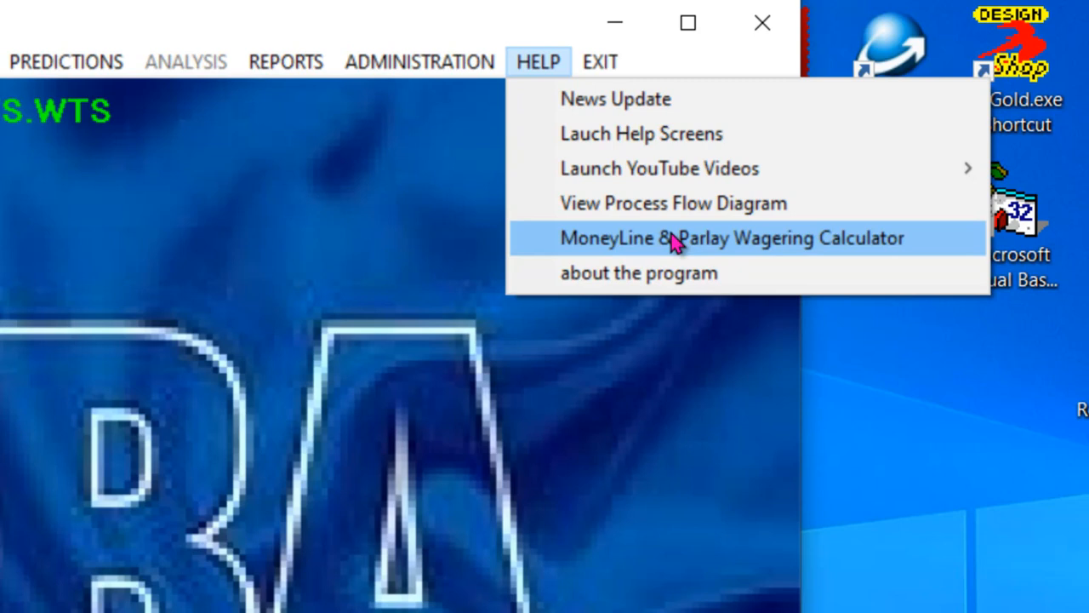
- From the about screen, open the End User License Agreement PDF
left_click(732, 239)
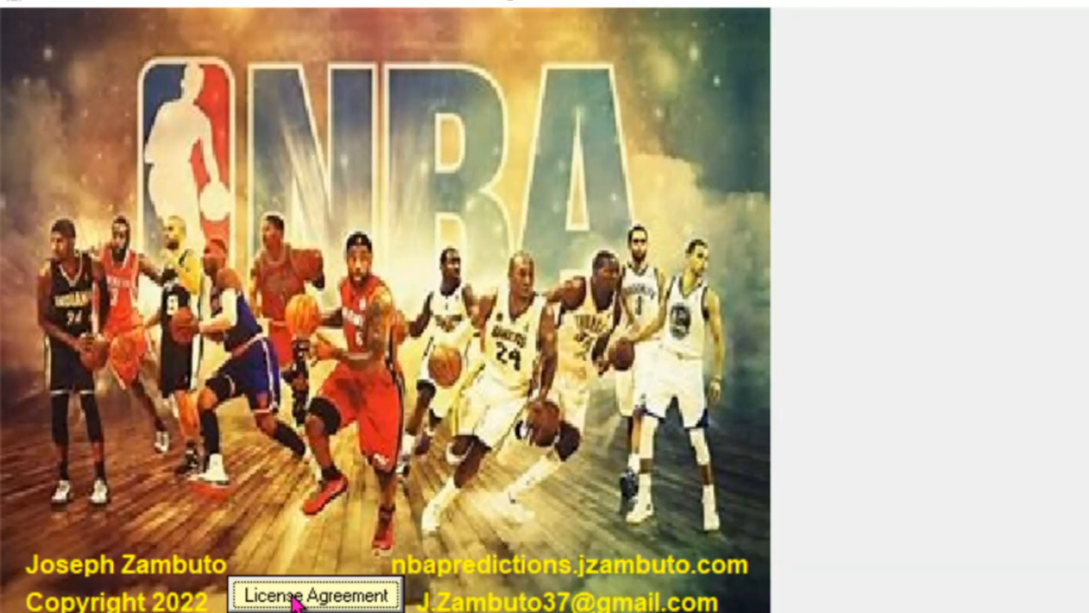
left_click(313, 593)
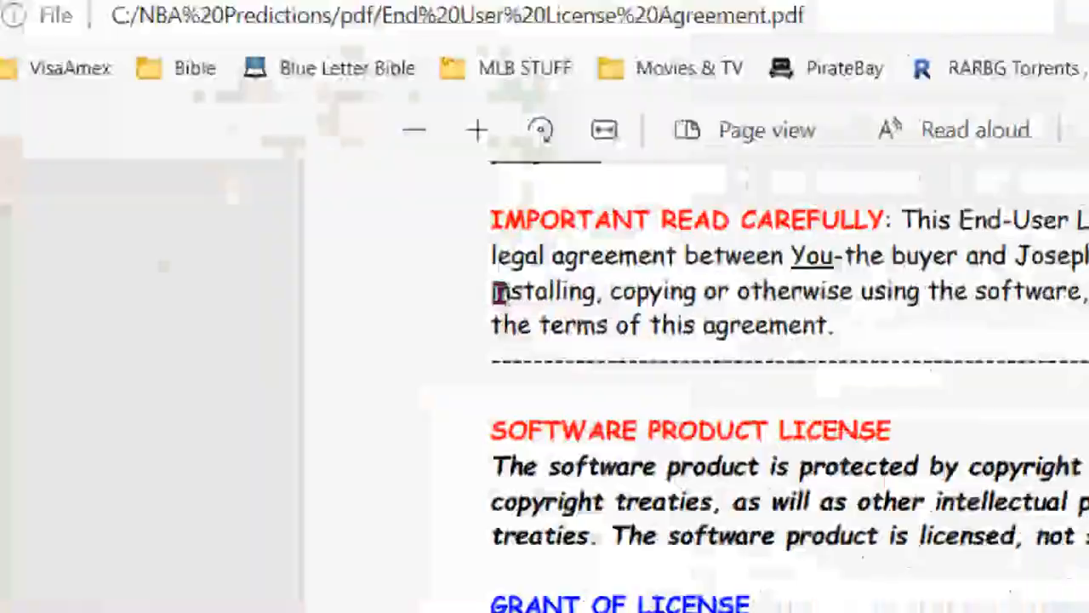